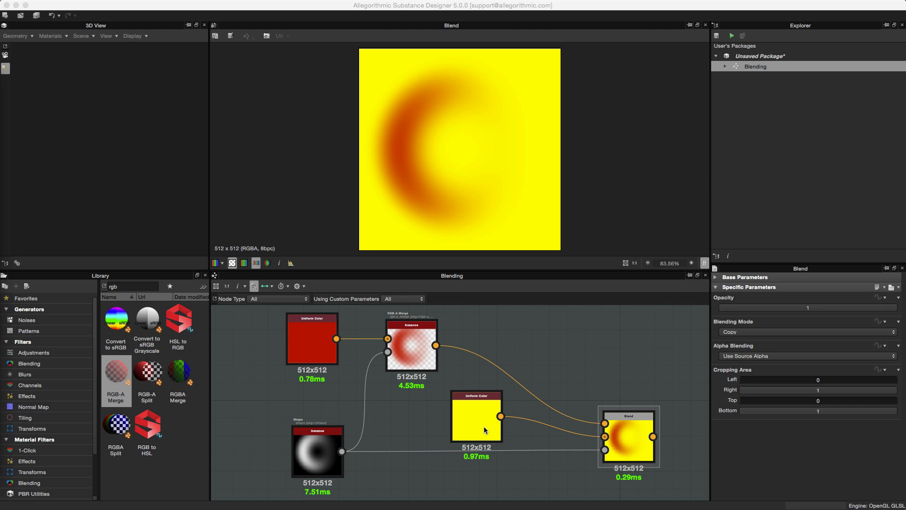
mouse_move(330, 441)
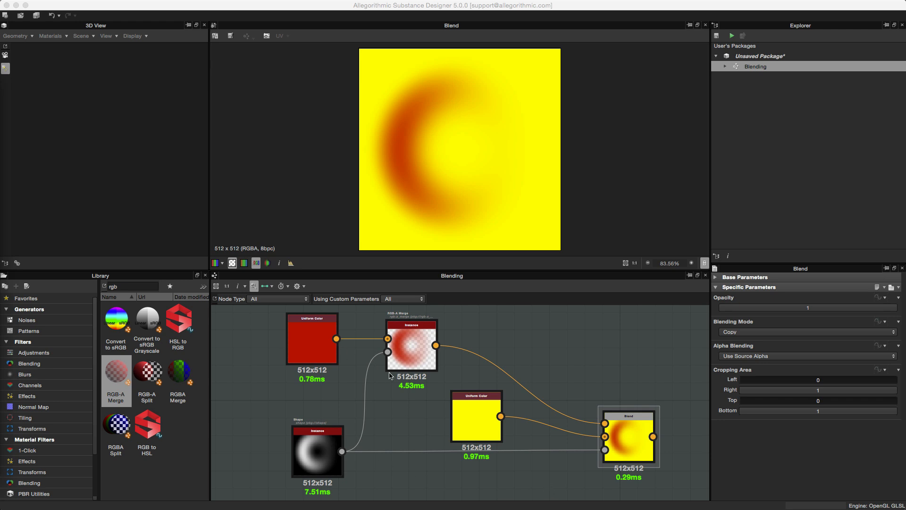
mouse_move(296, 471)
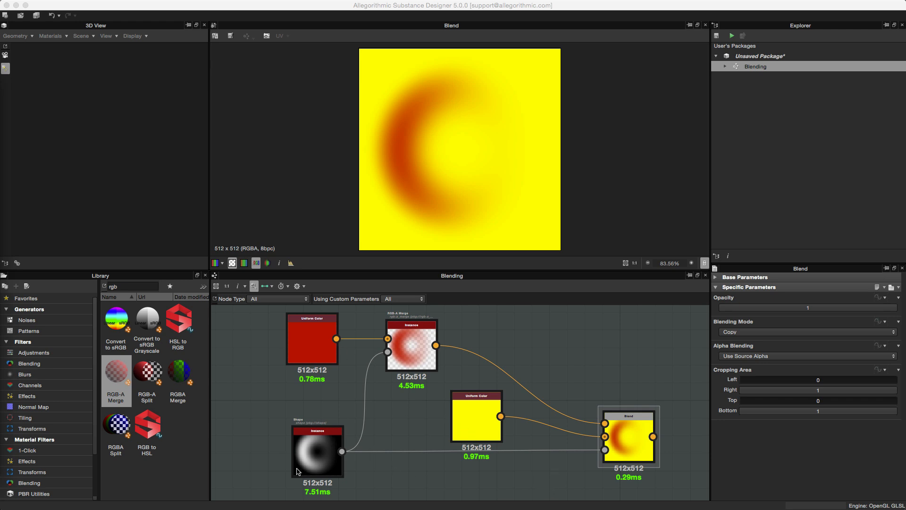
mouse_move(734, 304)
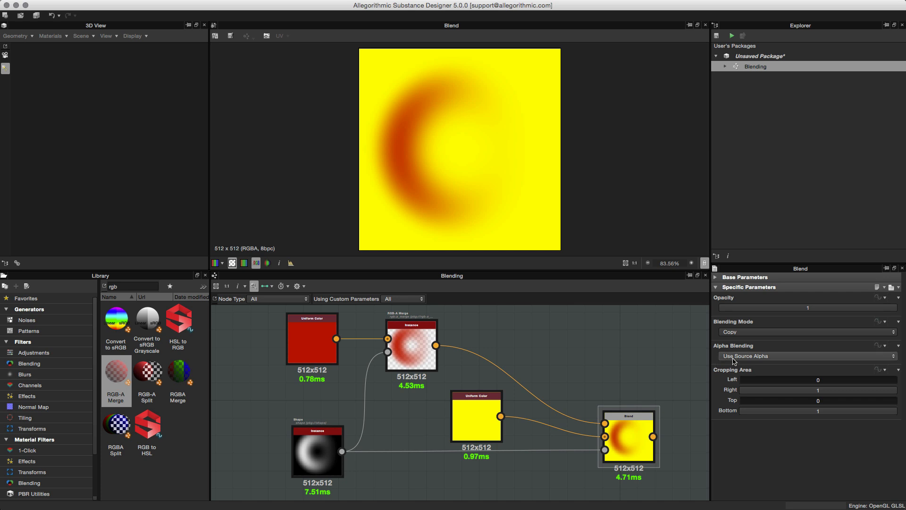
Step: Try Straight Alpha Blending, revert to Use Source Alpha, then view the blending mode options
left_click(807, 356)
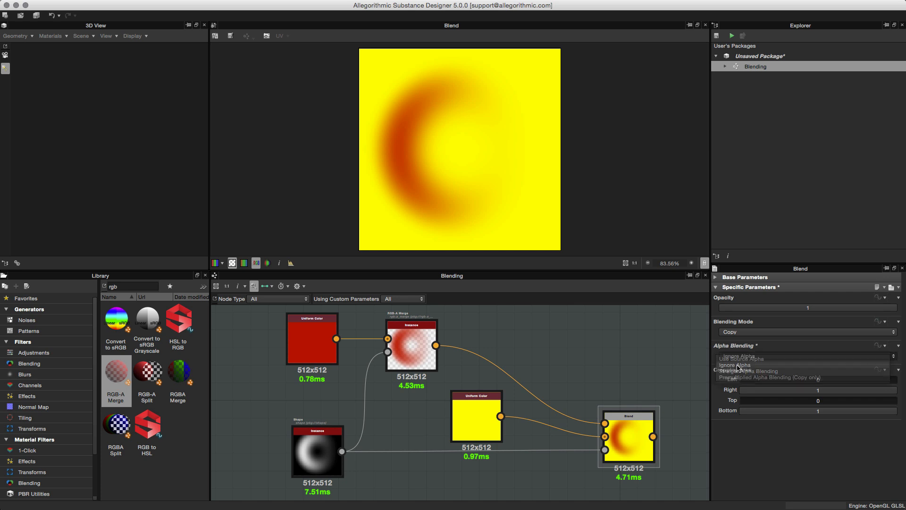
left_click(748, 365)
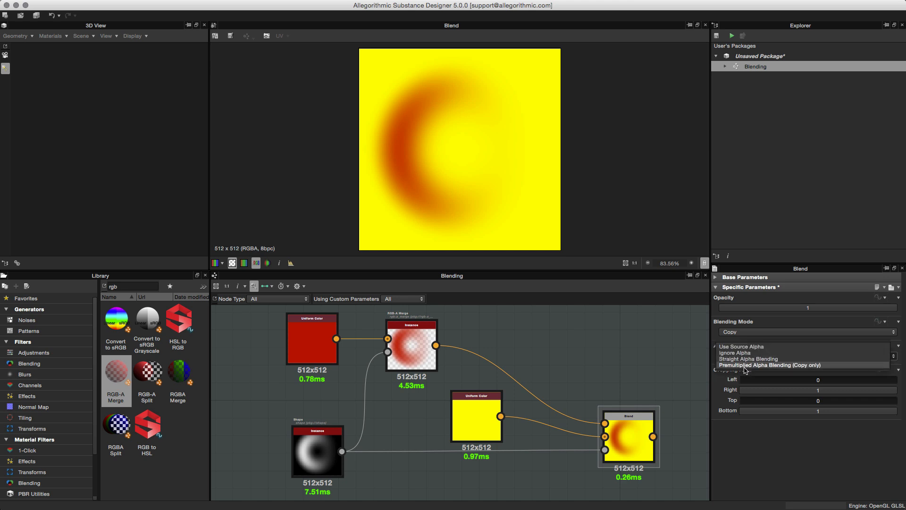
left_click(747, 359)
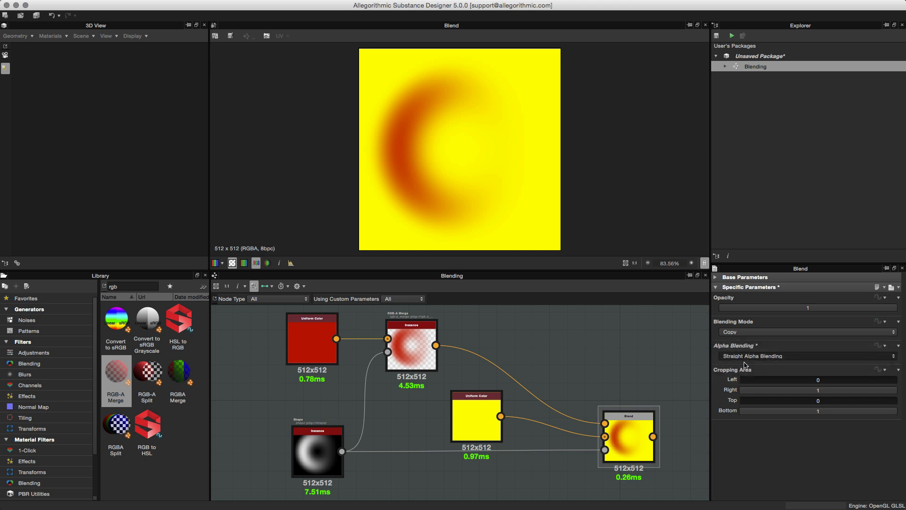
left_click(807, 355)
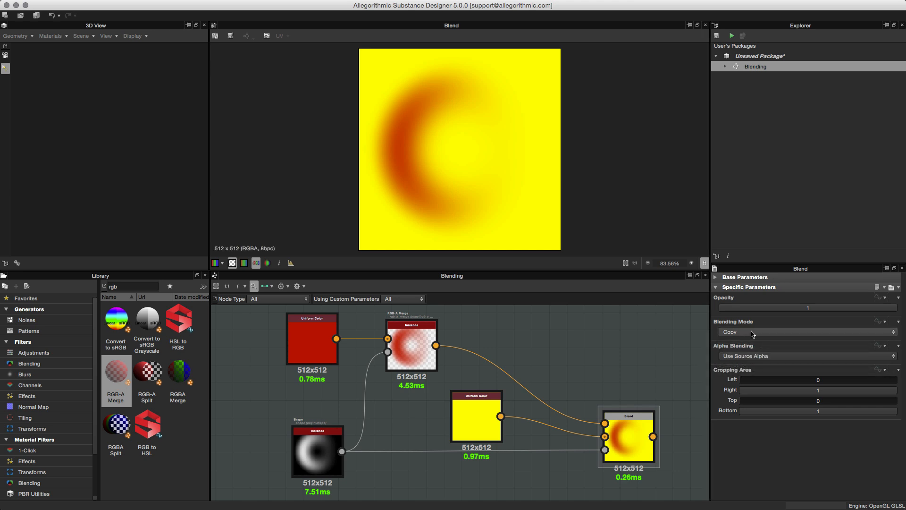
left_click(806, 332)
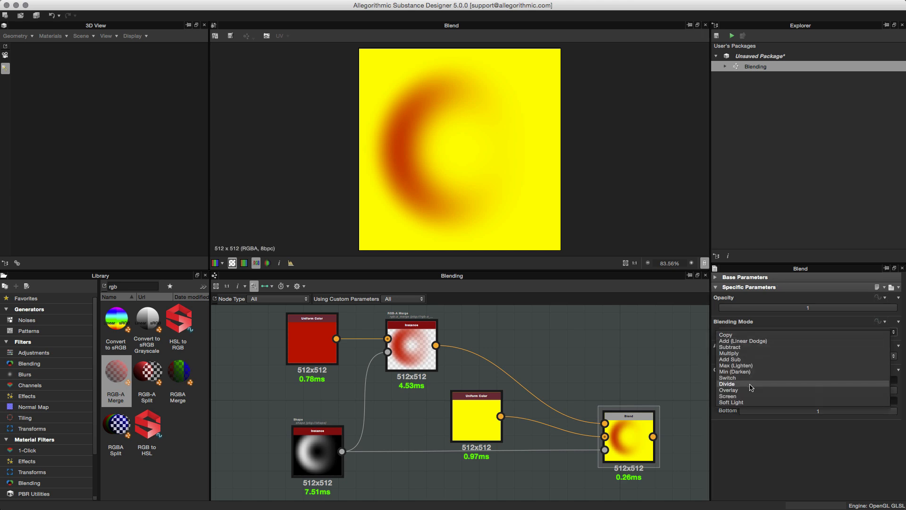